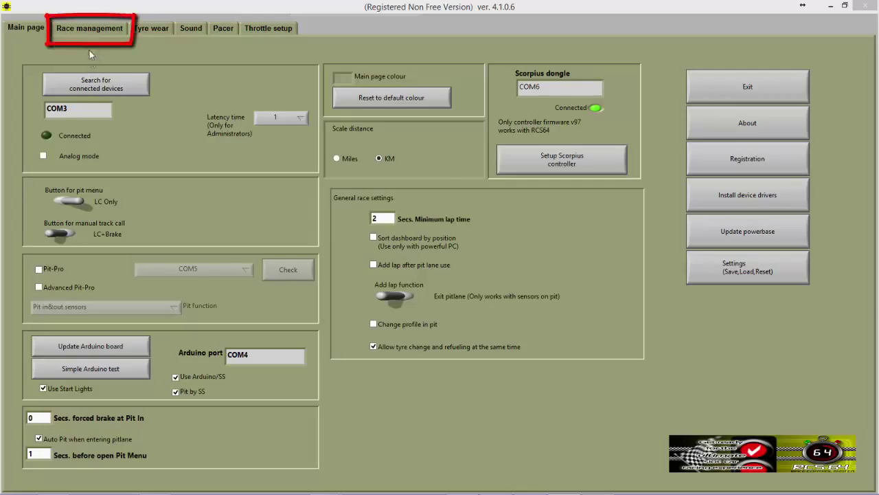
Show the Driver/Car setup page listing driver Emily's settings and profiles
left_click(88, 27)
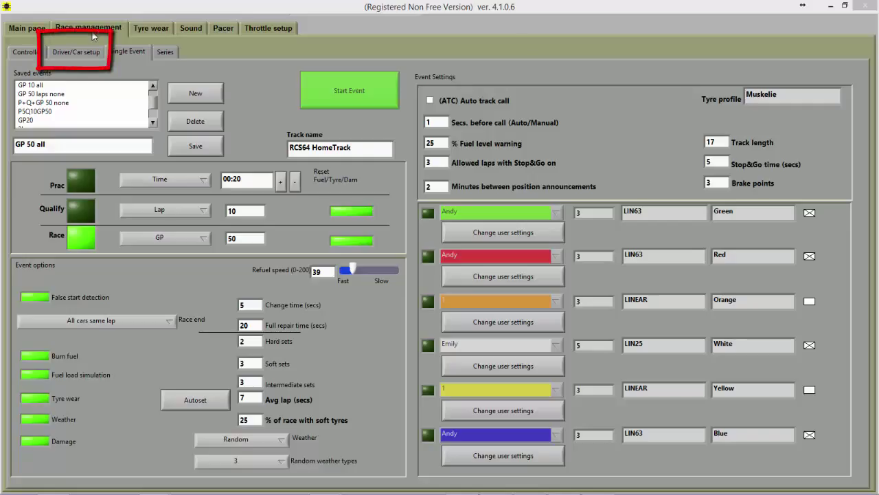
mouse_move(93, 56)
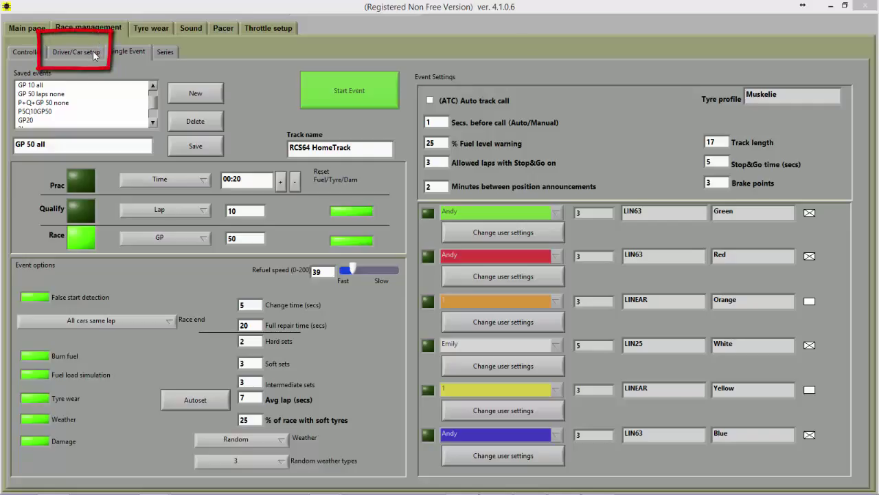
left_click(76, 52)
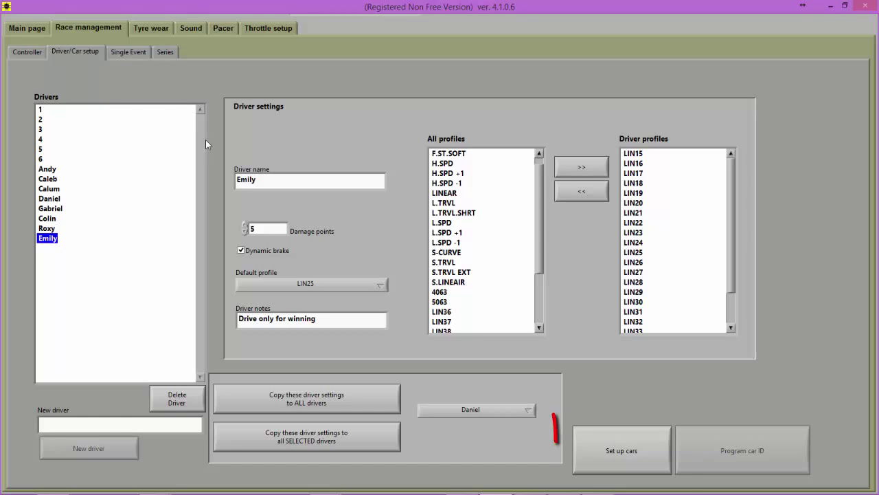
Add a new car entry named NEW in the car setup window
left_click(621, 451)
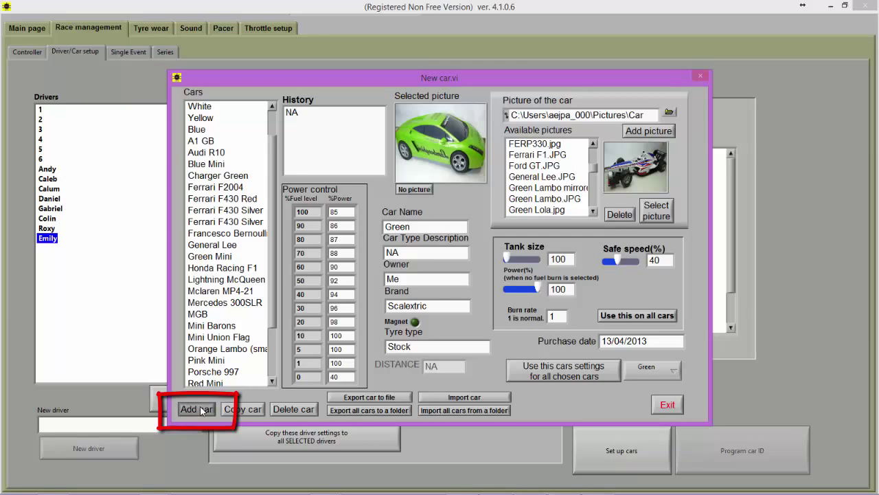
left_click(195, 410)
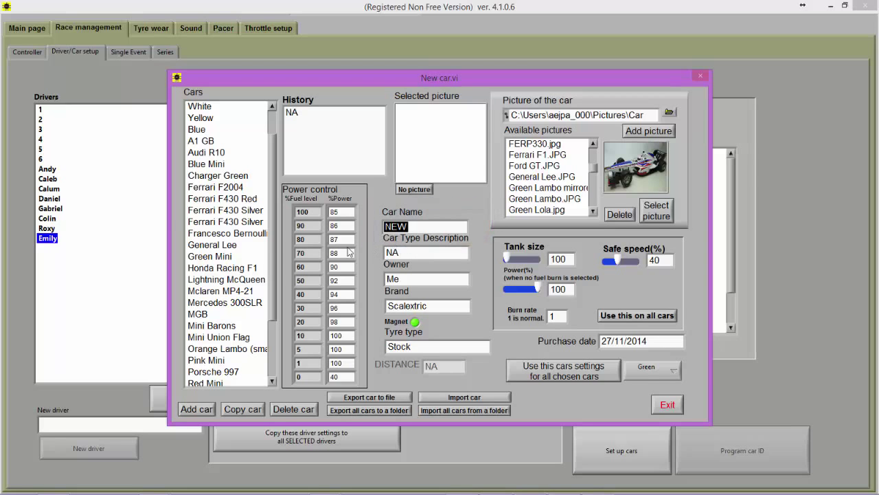
Edit the Francesco Bernoulli car and preview Francesco Bernoulli.JPG from the pictures folder
left_click(226, 233)
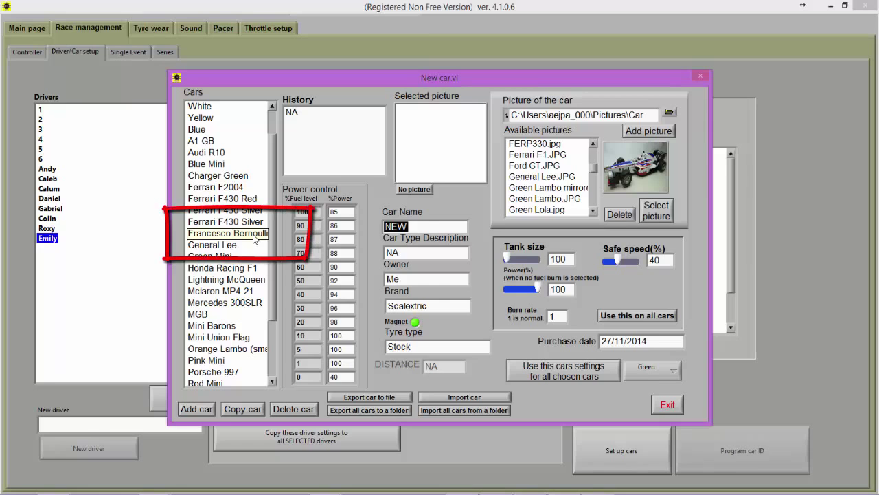
left_click(228, 234)
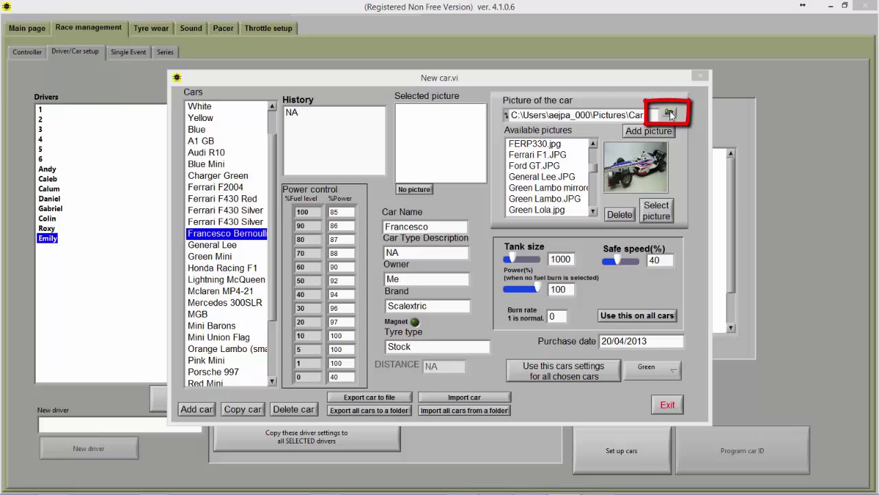
left_click(668, 112)
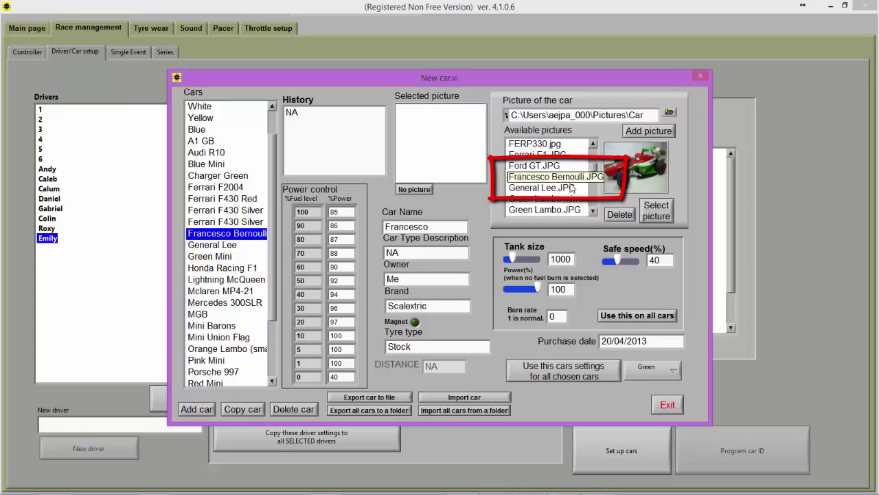
left_click(549, 175)
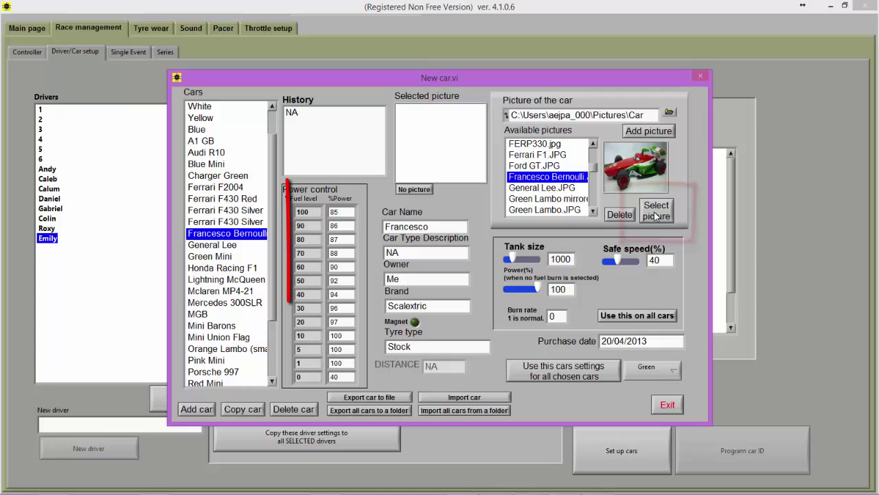
Assign the previewed Francesco Bernoulli picture as the car's selected picture
left_click(656, 210)
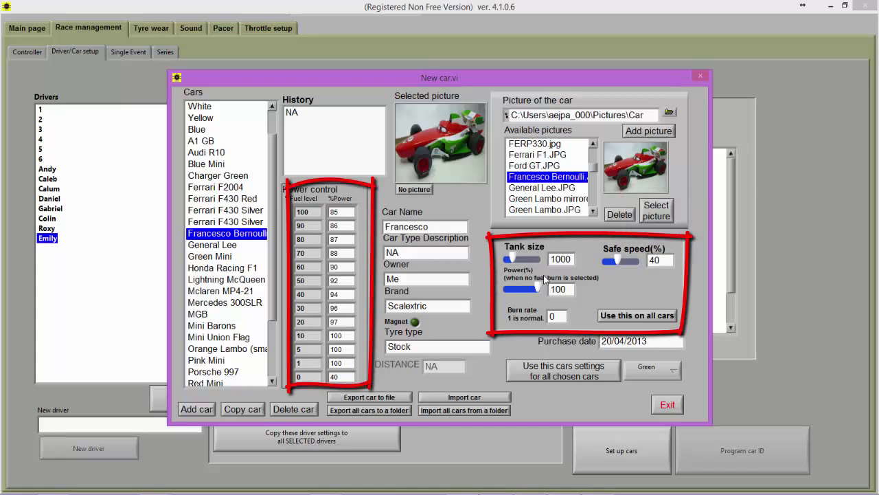
mouse_move(804, 286)
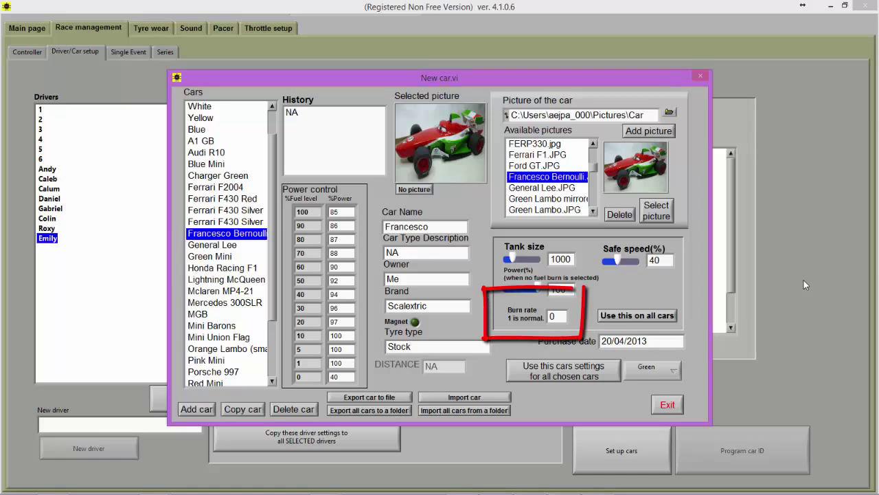
mouse_move(837, 291)
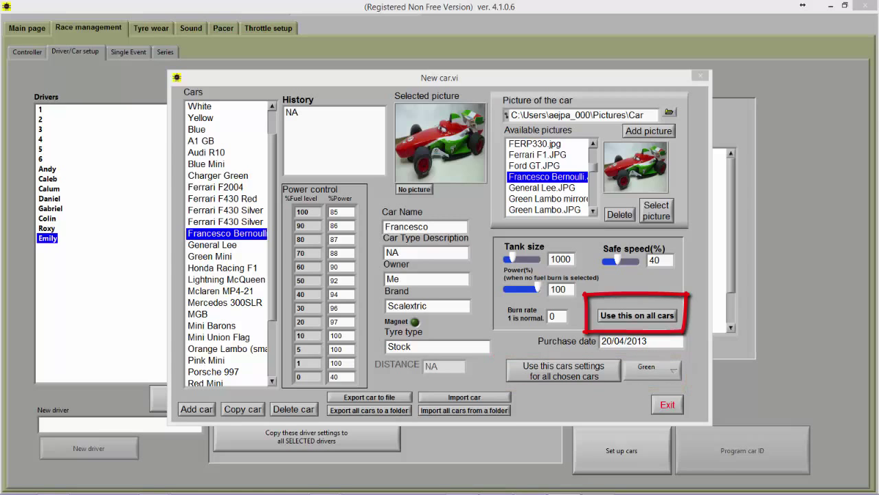
Multi-select the five cars from Francesco Bernoulli through Lightning McQueen for shared settings
left_click(637, 315)
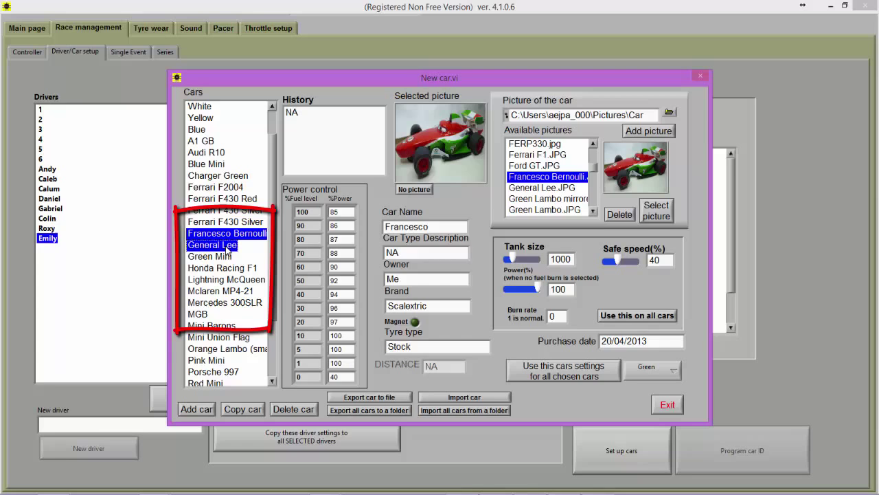
left_click(222, 268)
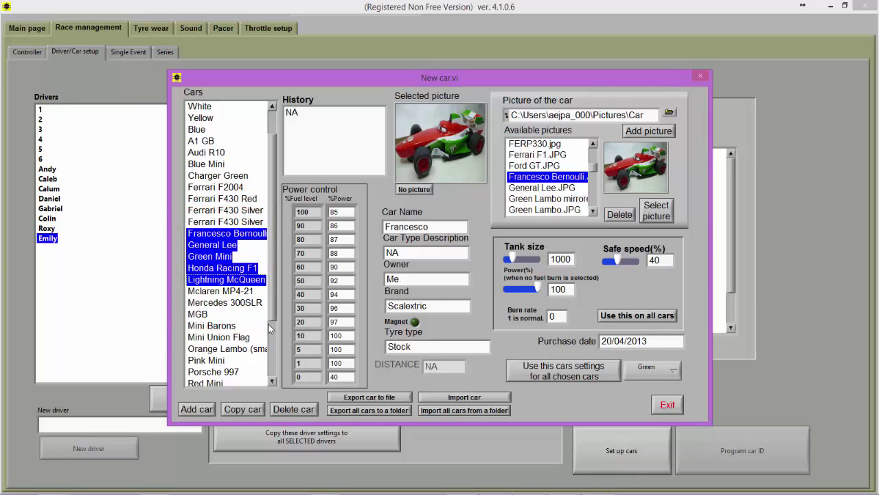
mouse_move(280, 336)
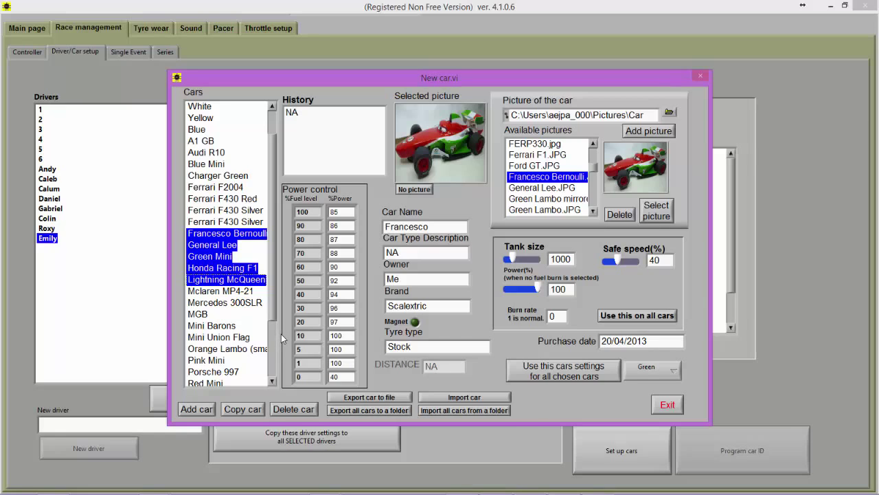